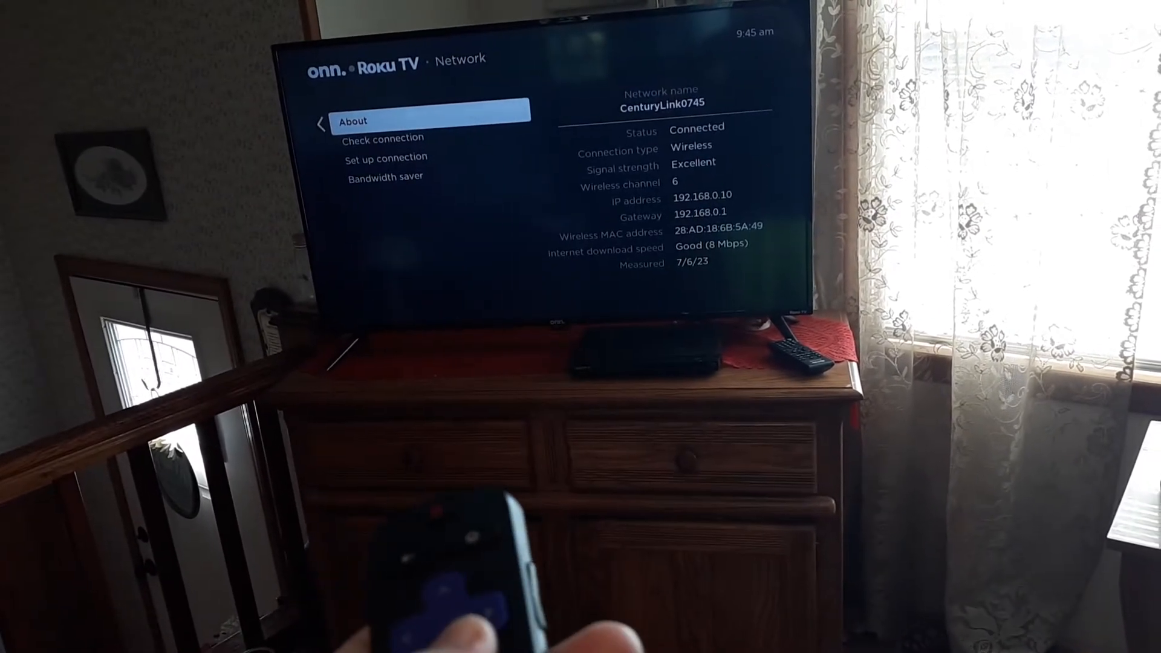
- Select Check connection in the Network settings to show the connection test description
key(down)
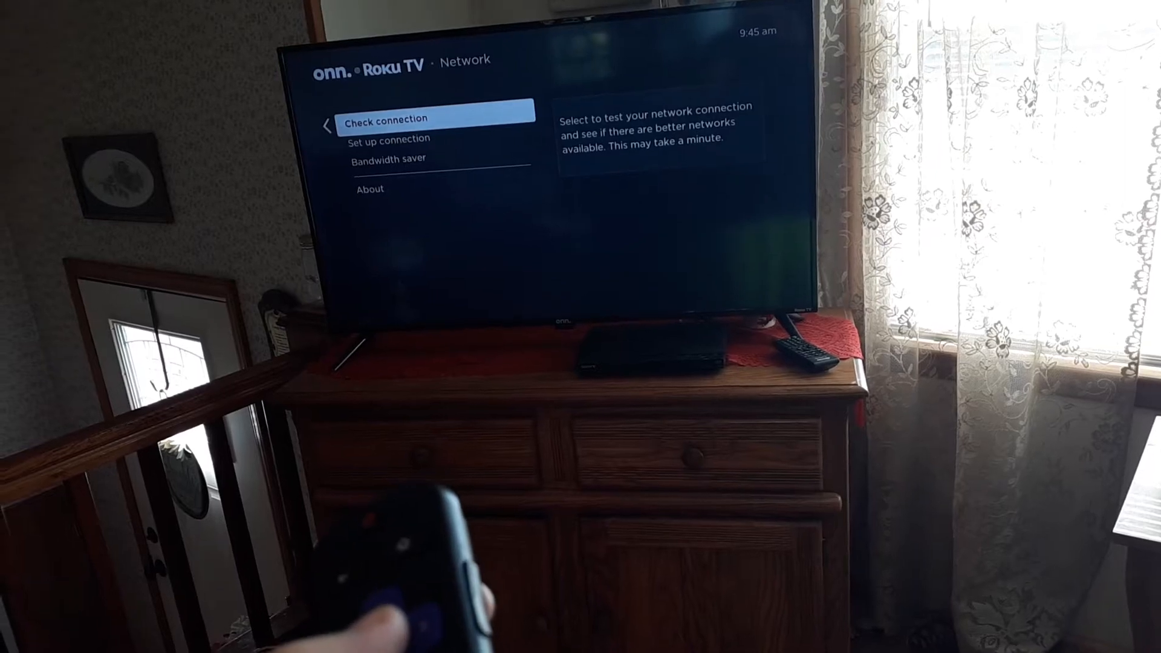